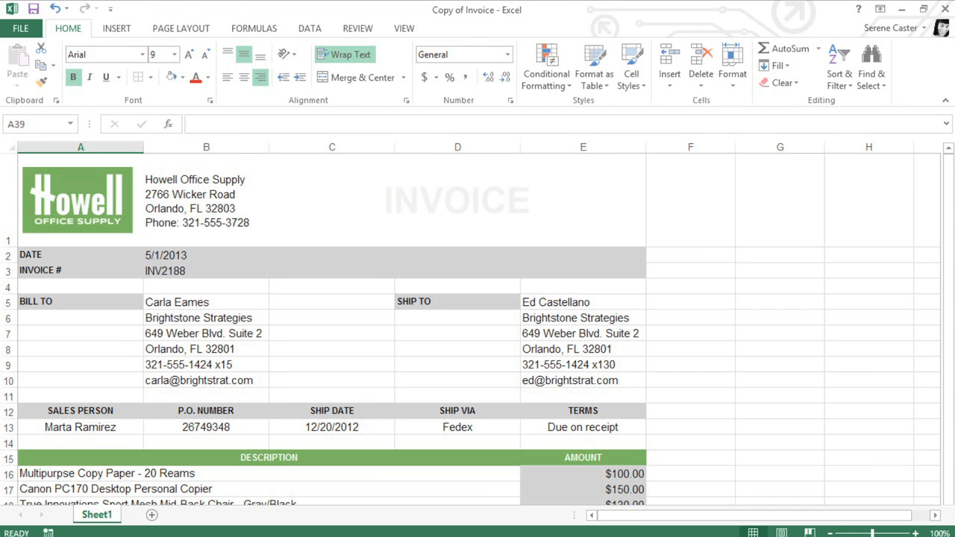
# Bring up Excel 2013's start screen listing recent workbooks and templates.
pyautogui.click(21, 28)
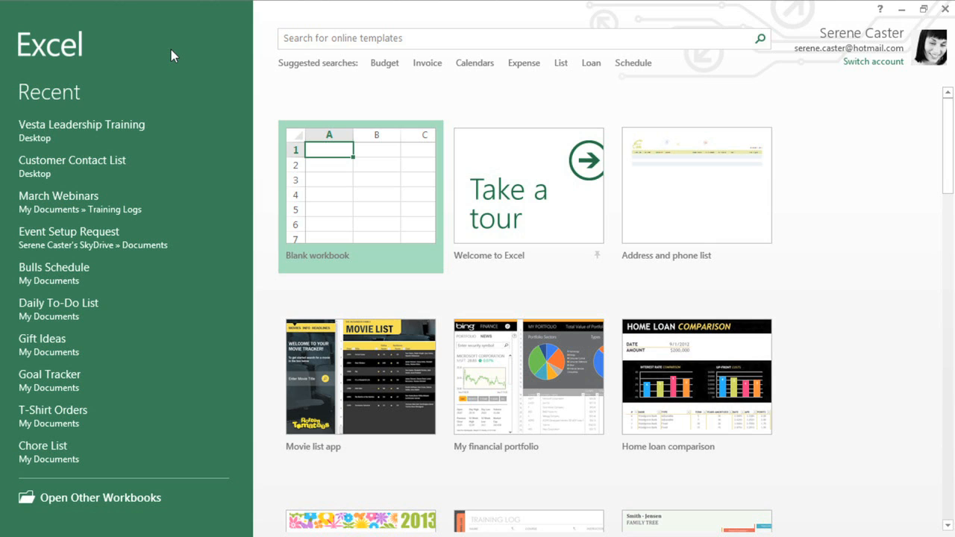
pyautogui.moveTo(358, 179)
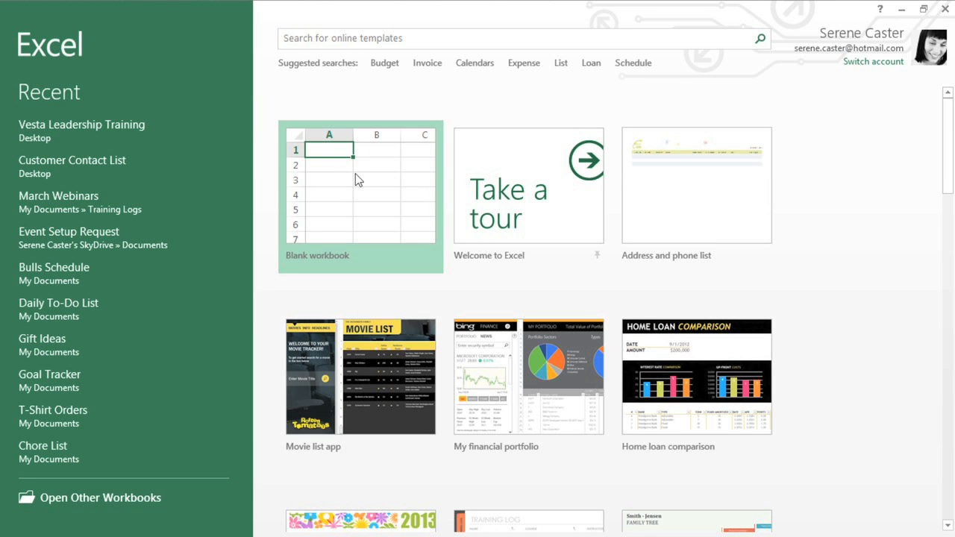
# Create blank workbook Book1, browse the Insert and Home ribbons and the Font settings launcher.
pyautogui.click(360, 194)
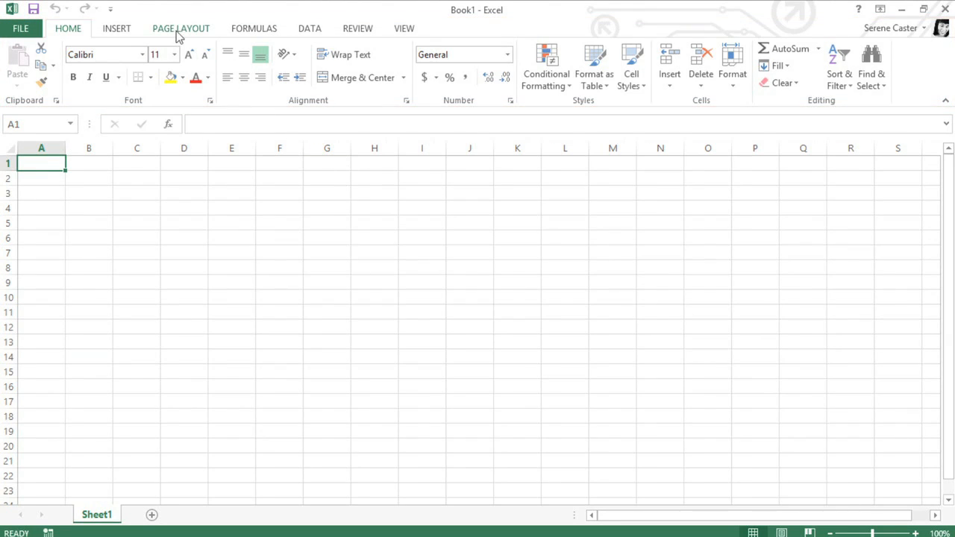
pyautogui.click(116, 29)
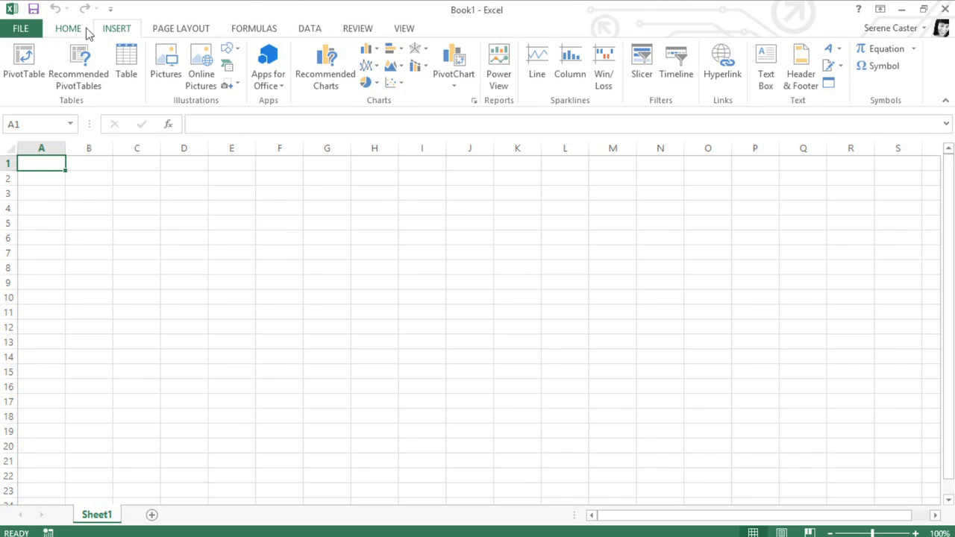
pyautogui.click(67, 29)
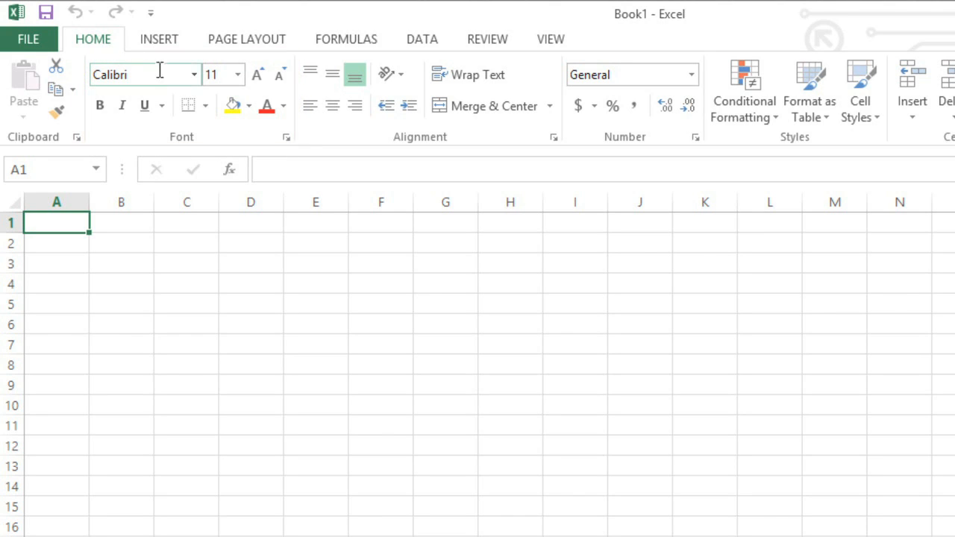
pyautogui.moveTo(287, 138)
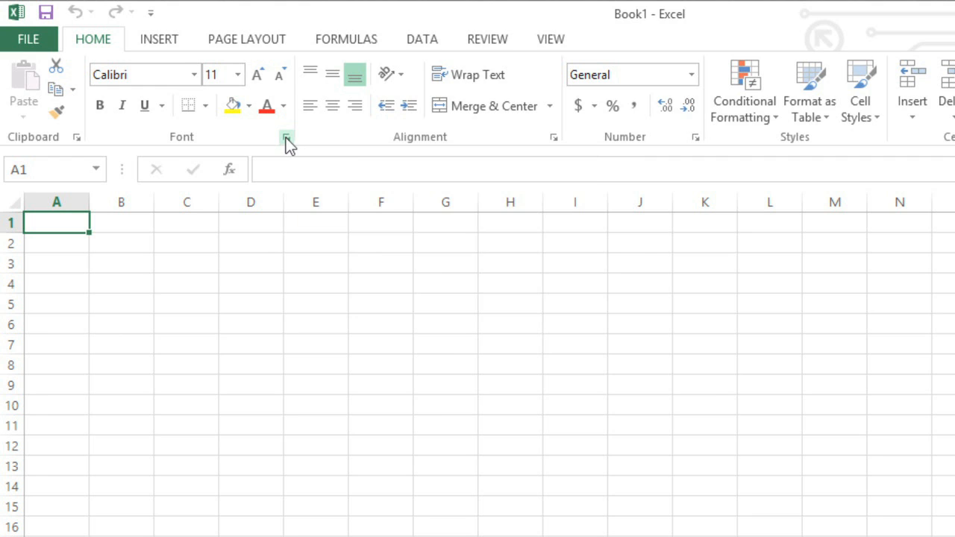
pyautogui.click(286, 137)
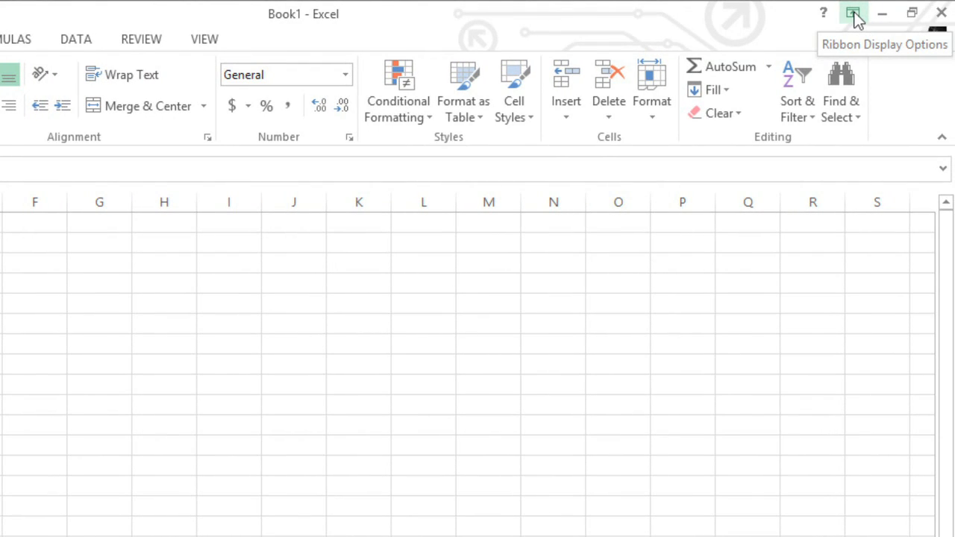
# Collapse the ribbon to Show Tabs only via Ribbon Display Options.
pyautogui.click(854, 14)
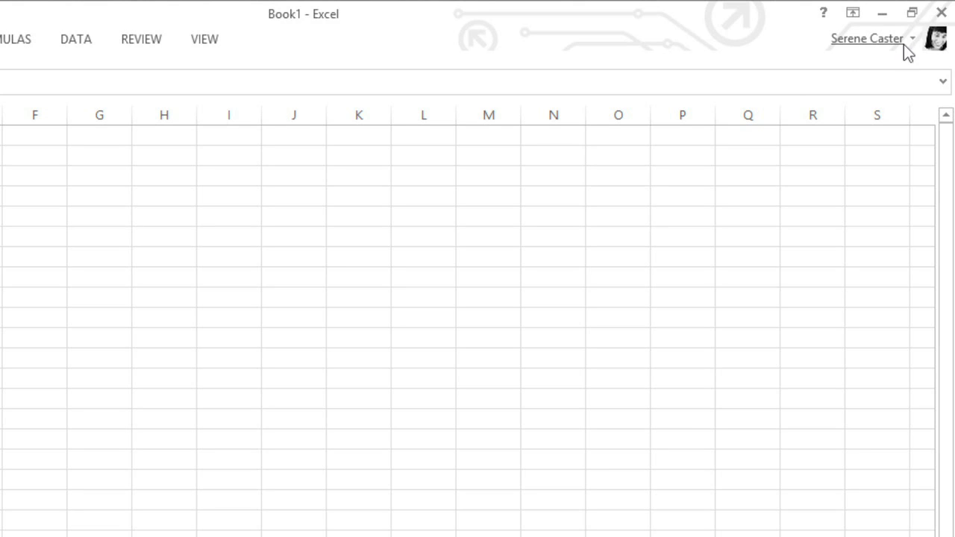
pyautogui.click(869, 39)
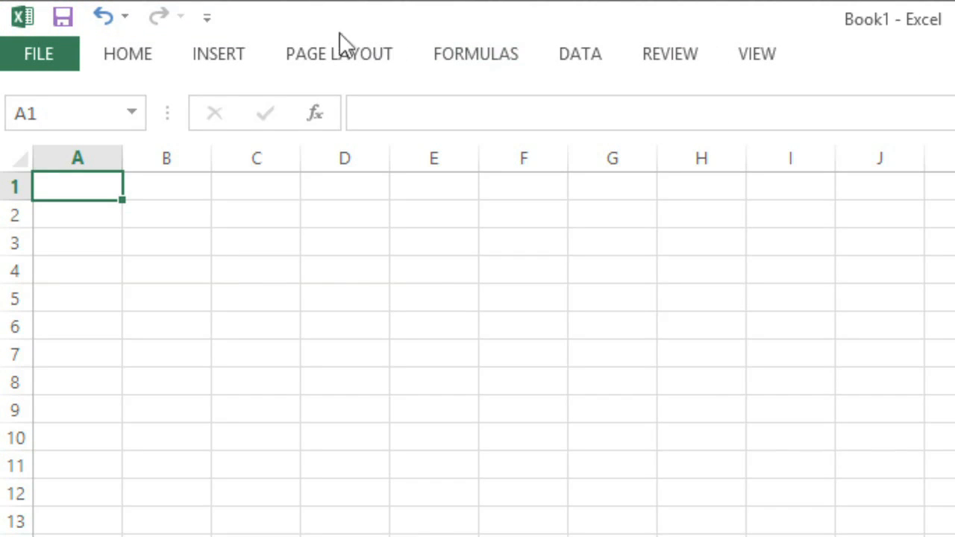
pyautogui.moveTo(207, 17)
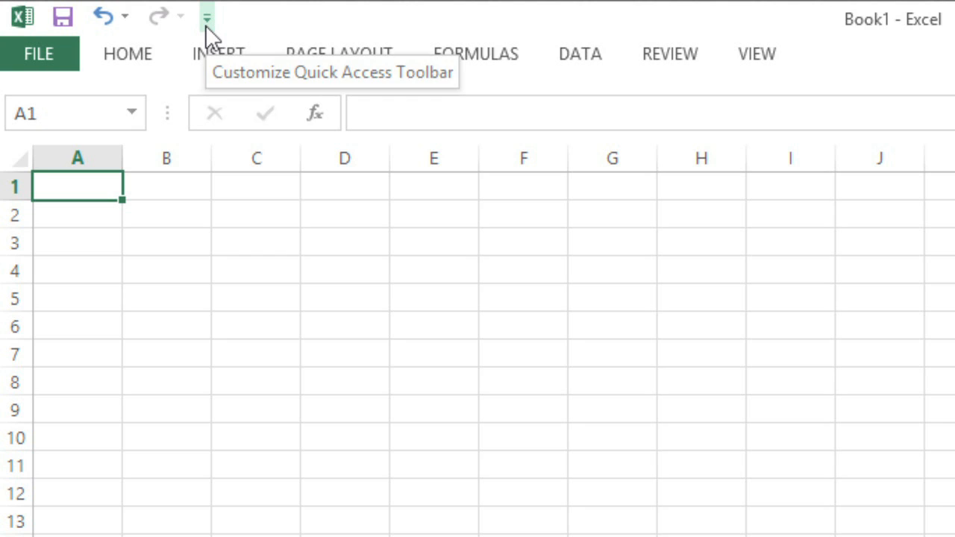
# Add the New and Quick Print commands to the Quick Access Toolbar.
pyautogui.click(206, 17)
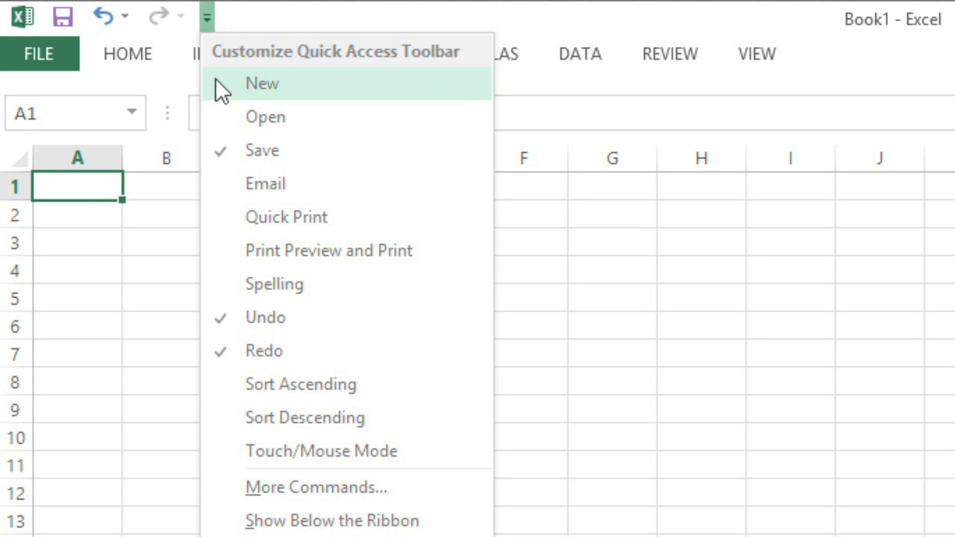
pyautogui.click(263, 84)
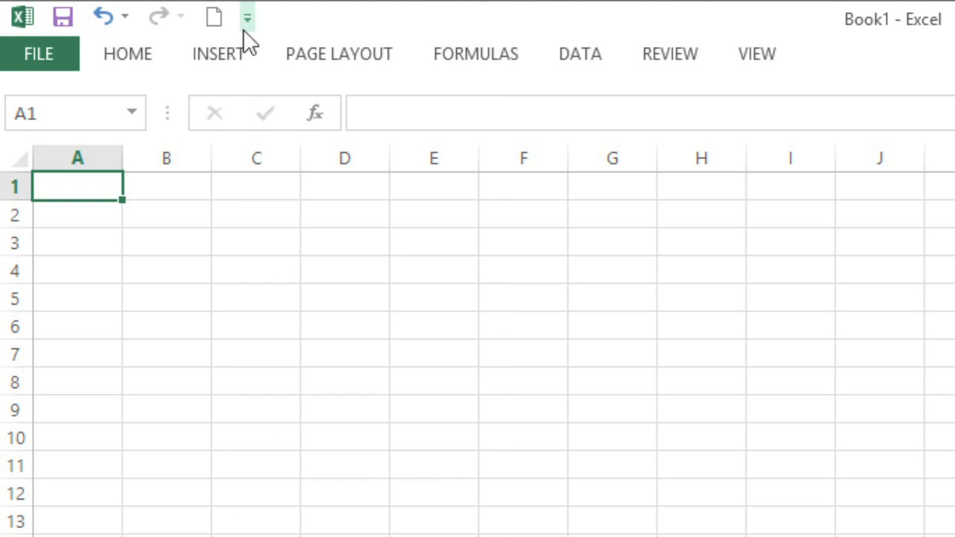
pyautogui.click(246, 16)
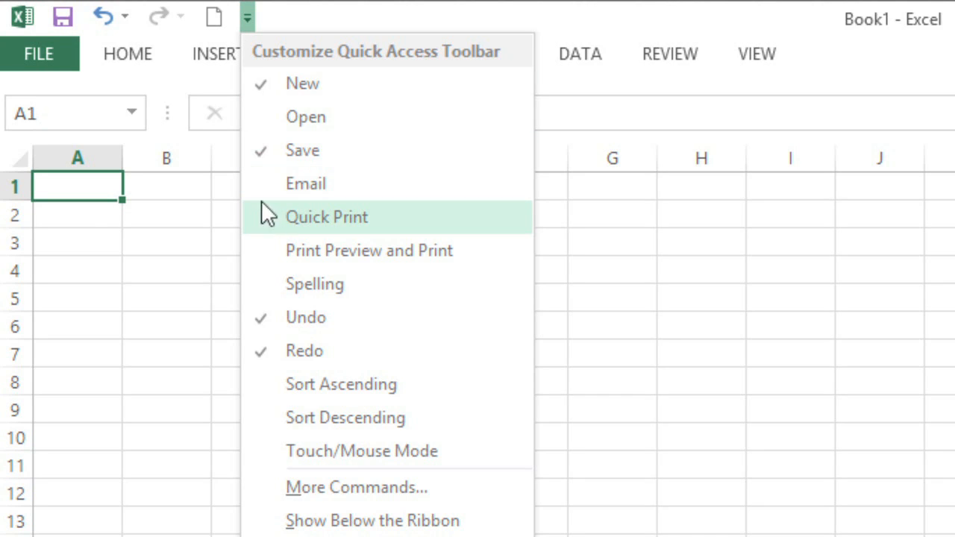
pyautogui.click(326, 217)
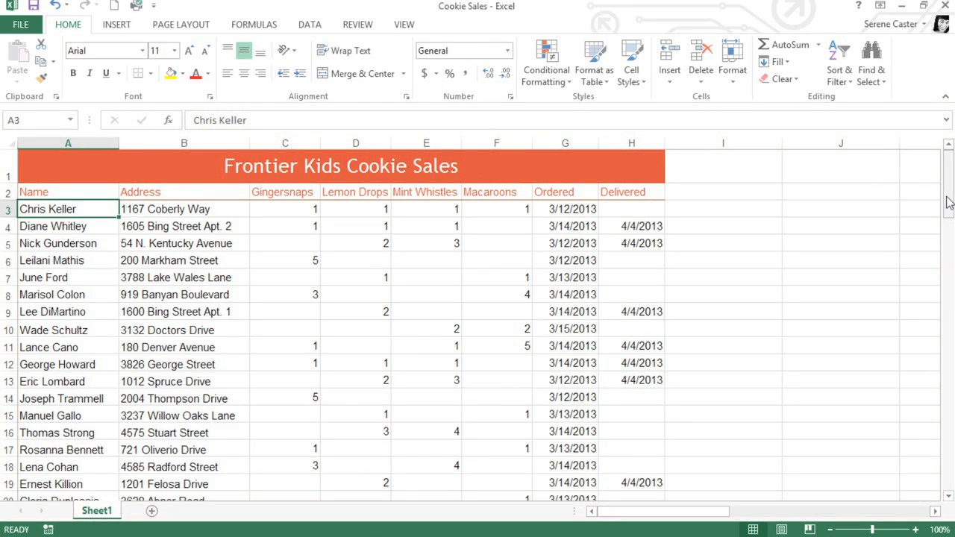
# Switch the Cookie Sales sheet to Page Layout view, then Page Break Preview showing Page 1.
pyautogui.scroll(-3)
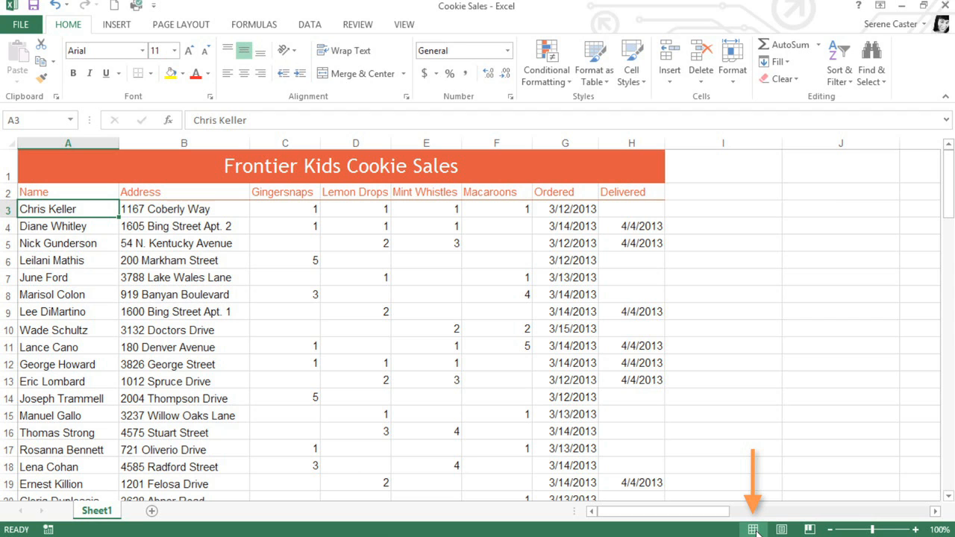
pyautogui.click(780, 528)
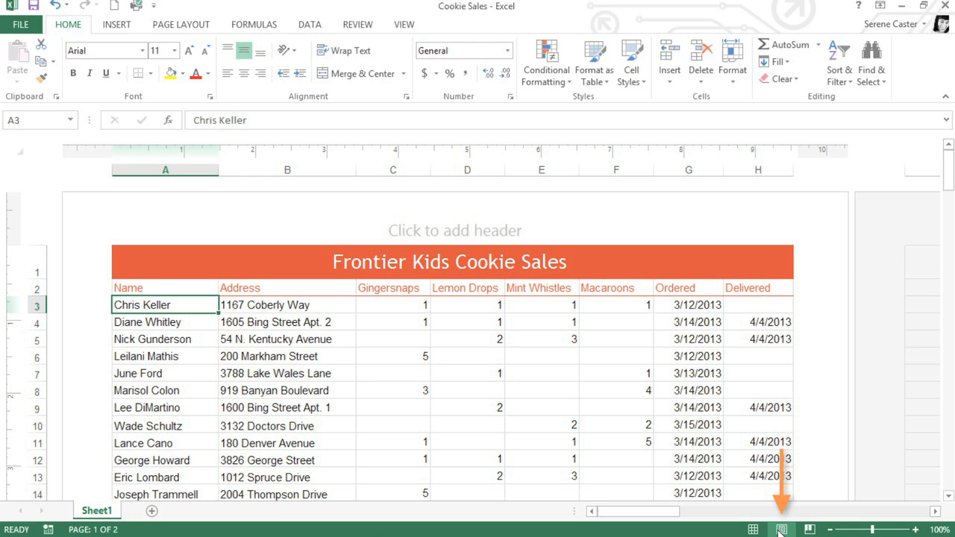
pyautogui.click(809, 528)
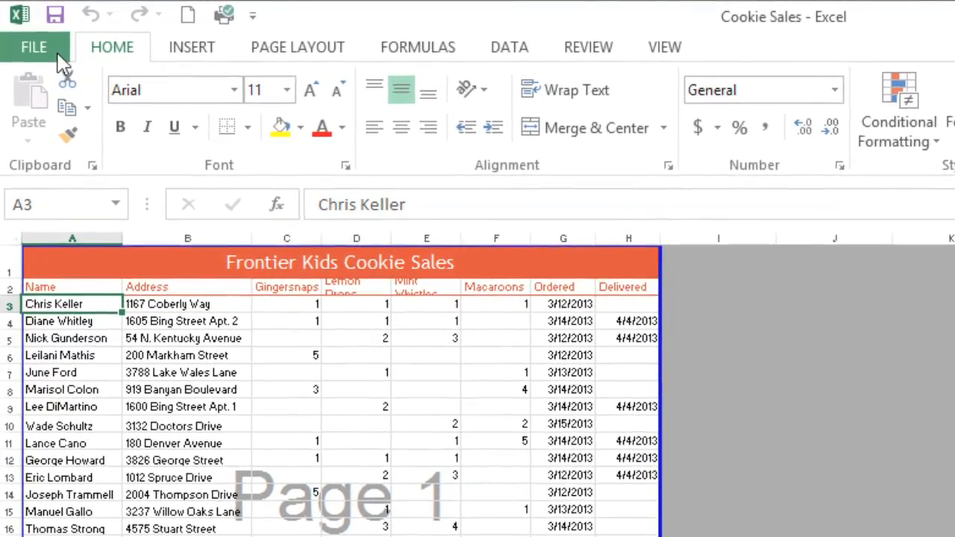
pyautogui.click(33, 46)
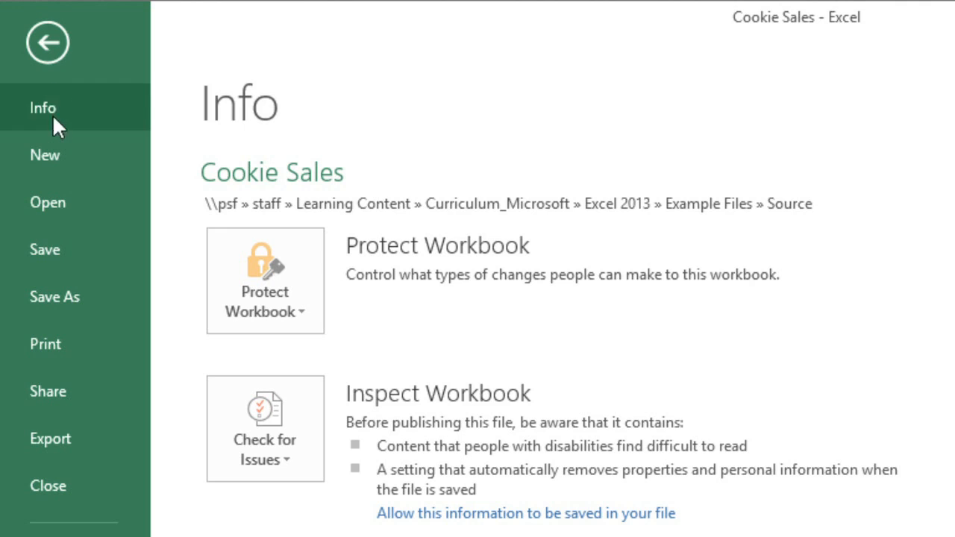
pyautogui.moveTo(45, 250)
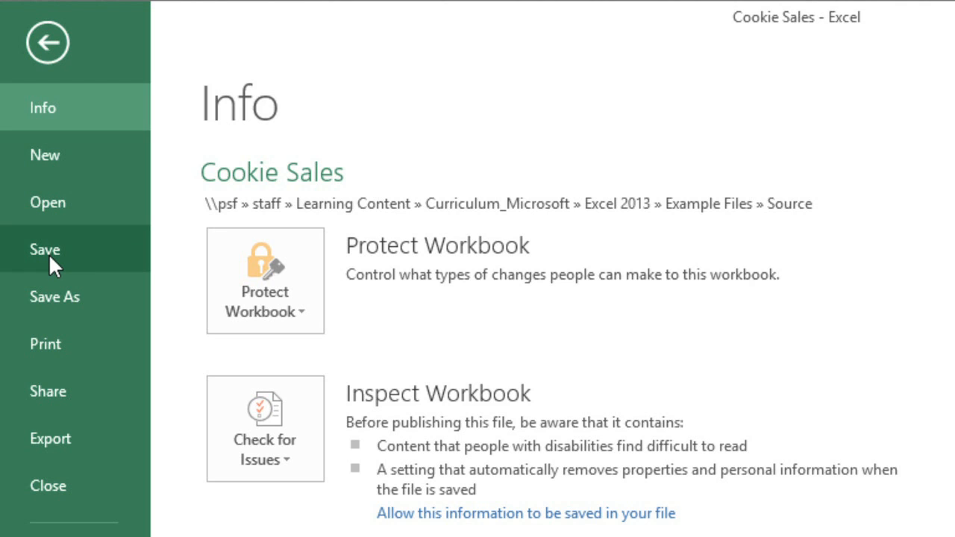
pyautogui.moveTo(47, 343)
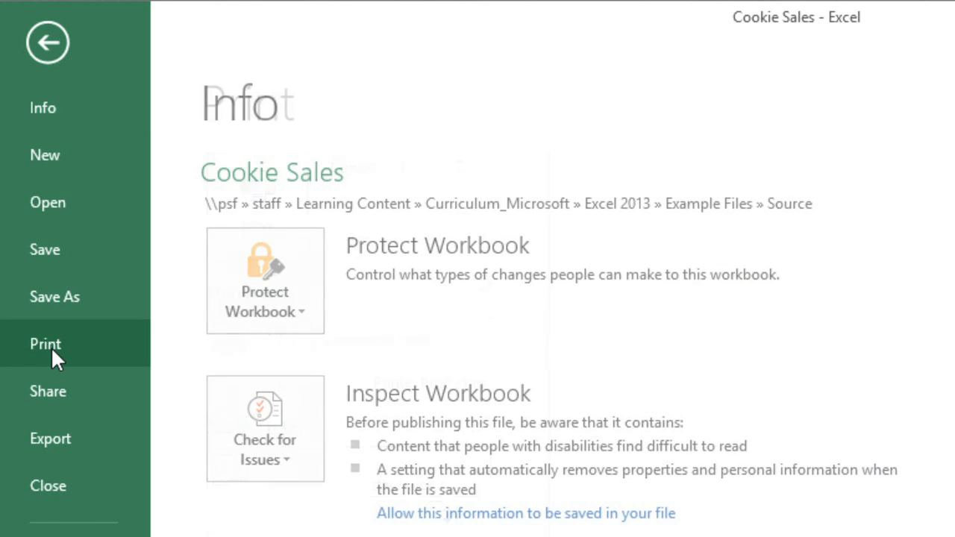
pyautogui.click(45, 344)
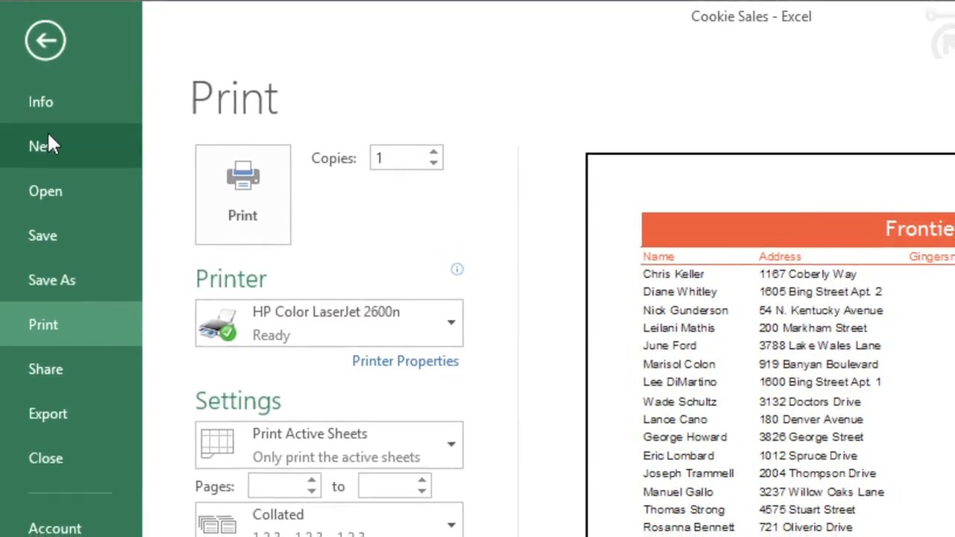
pyautogui.click(45, 40)
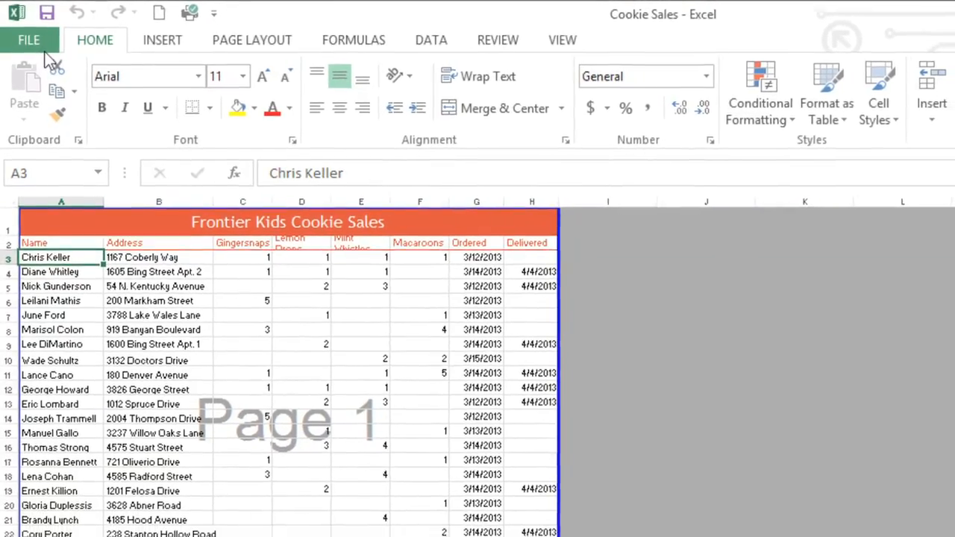